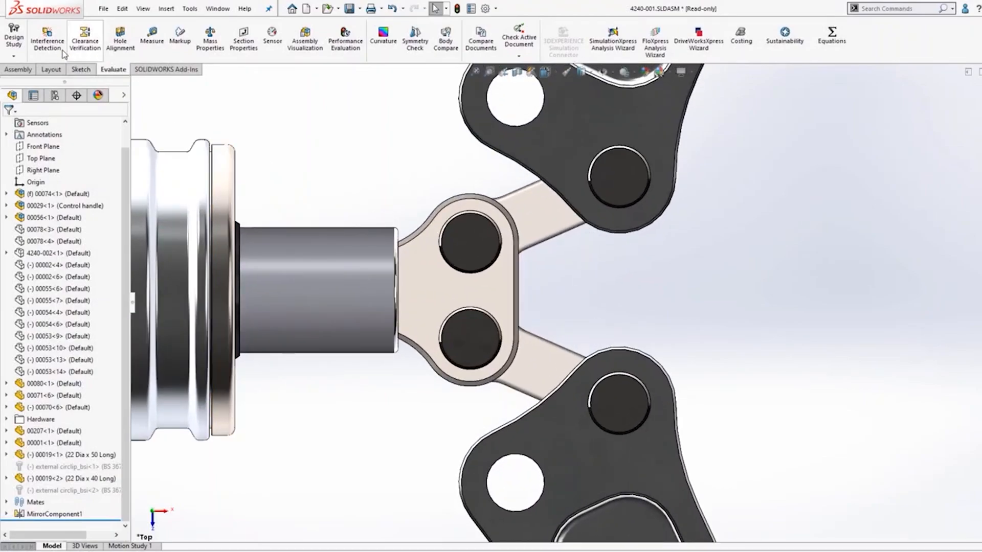
# - Leave the 4240-001 assembly's Evaluate tools and bring up the shed assembly's door hinge
pyautogui.click(48, 37)
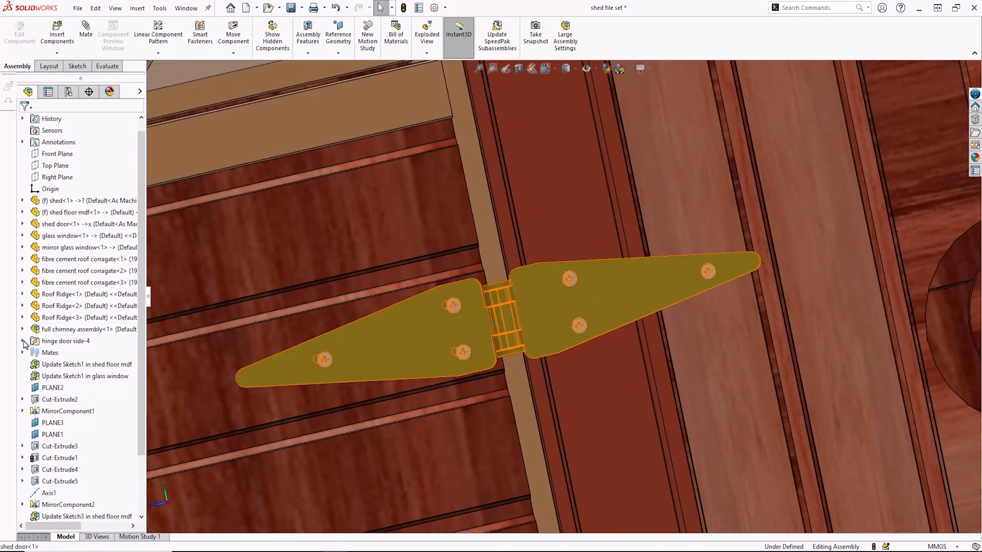
# - Begin inserting a component into Control Module, browsing to DATA IMPORT > 3D Interconnect
pyautogui.click(56, 36)
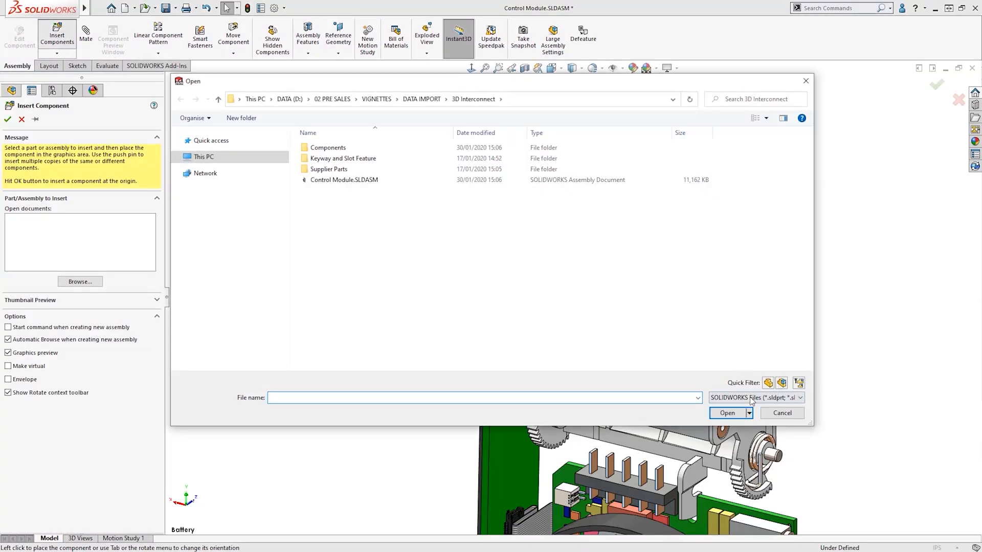
pyautogui.click(726, 413)
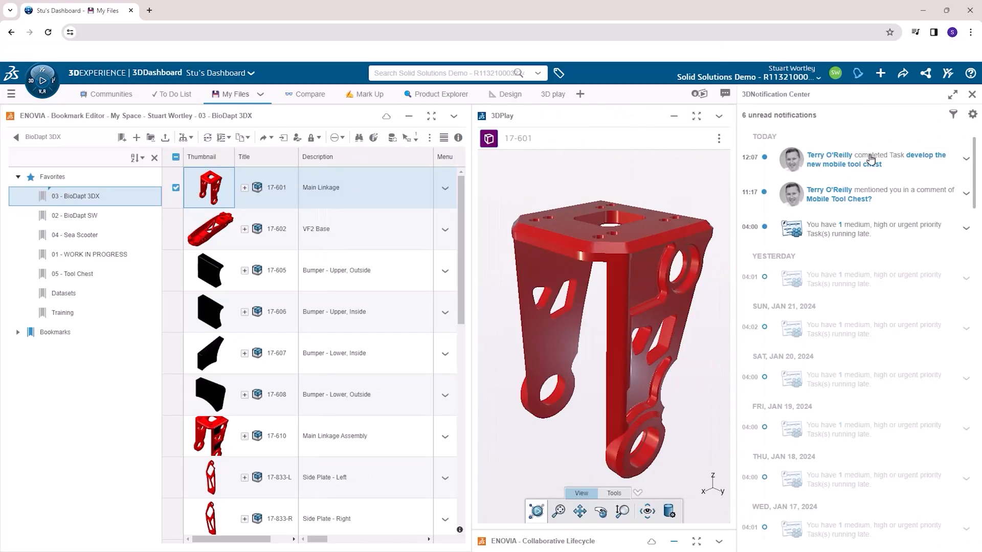
# - Review the 03 - BioDapt 3DX bookmark, then generate the roller conveyor with DriveWorksXpress
pyautogui.click(293, 94)
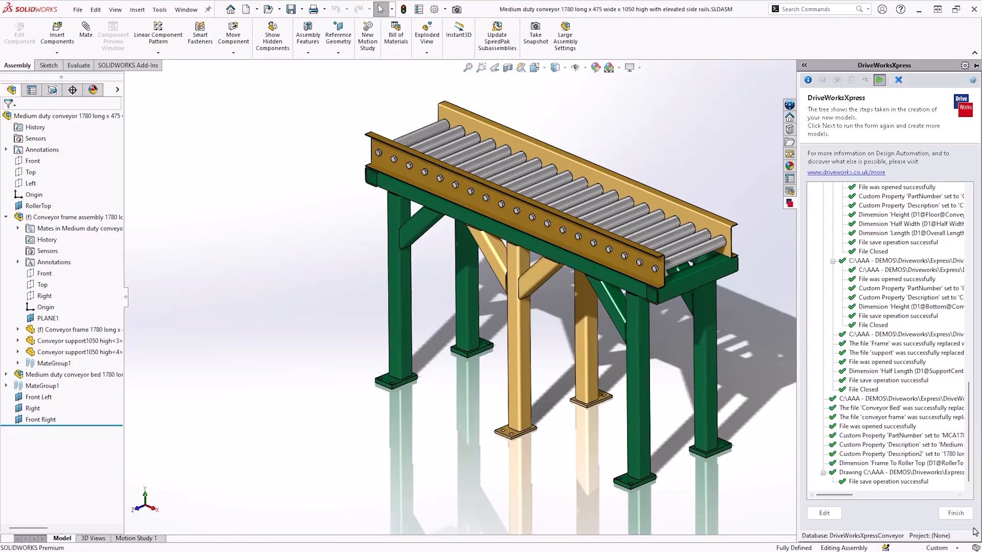
pyautogui.click(901, 9)
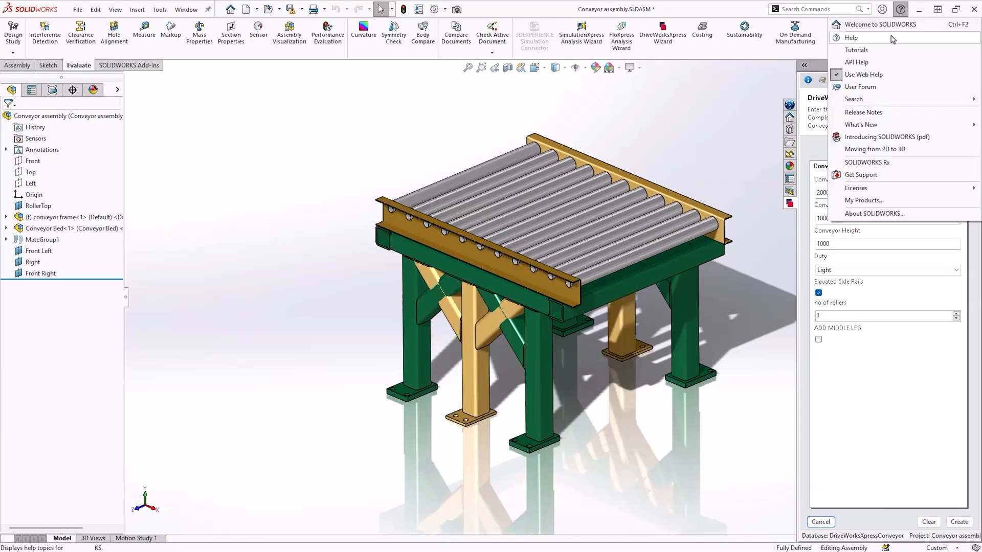